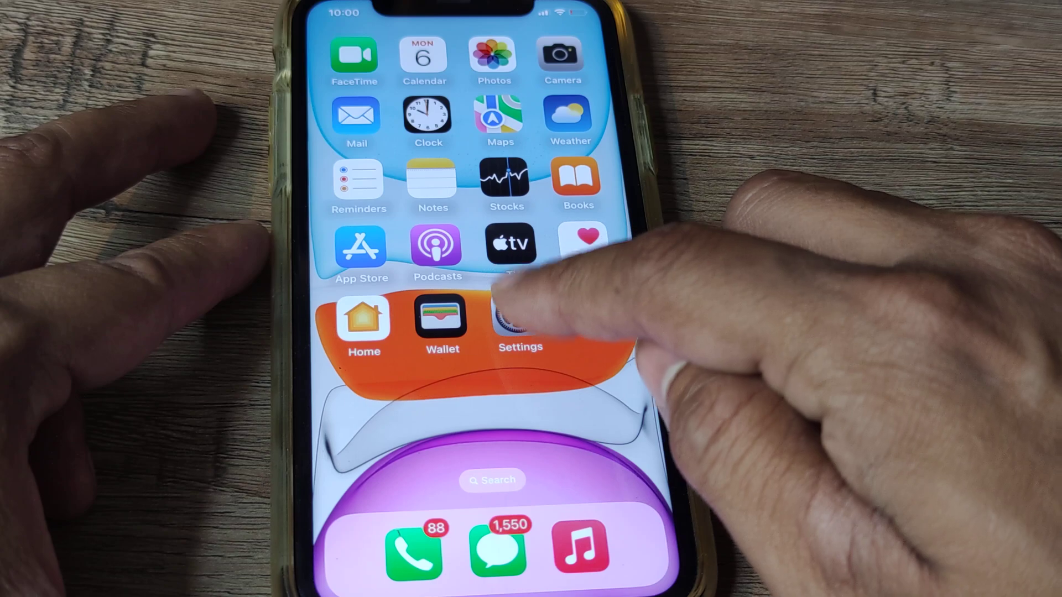
Step: Go to Settings > Display & Brightness and set Auto-Lock to Never instead of one minute
click(520, 325)
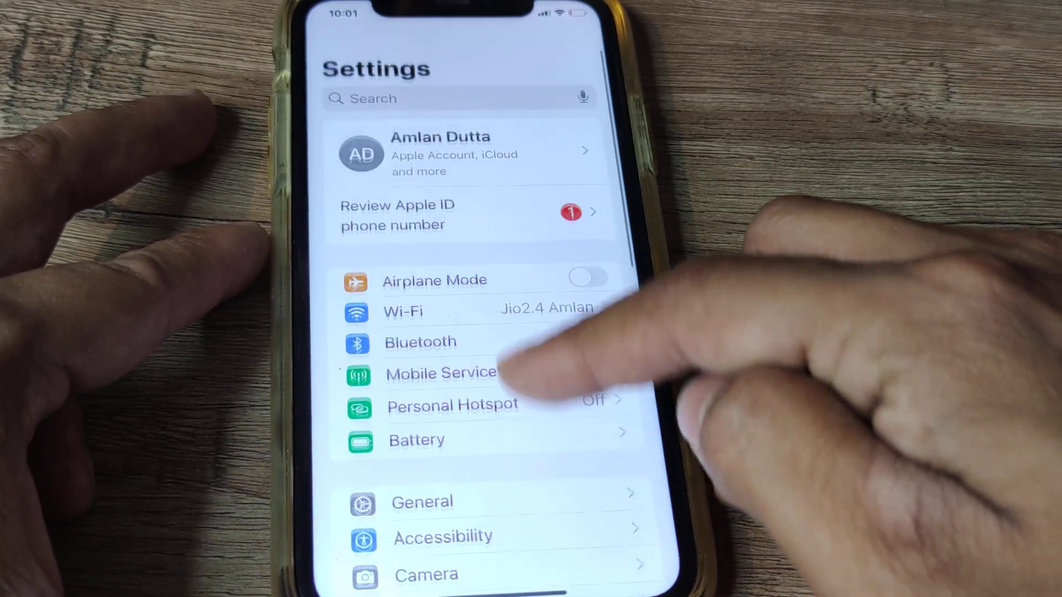
click(461, 373)
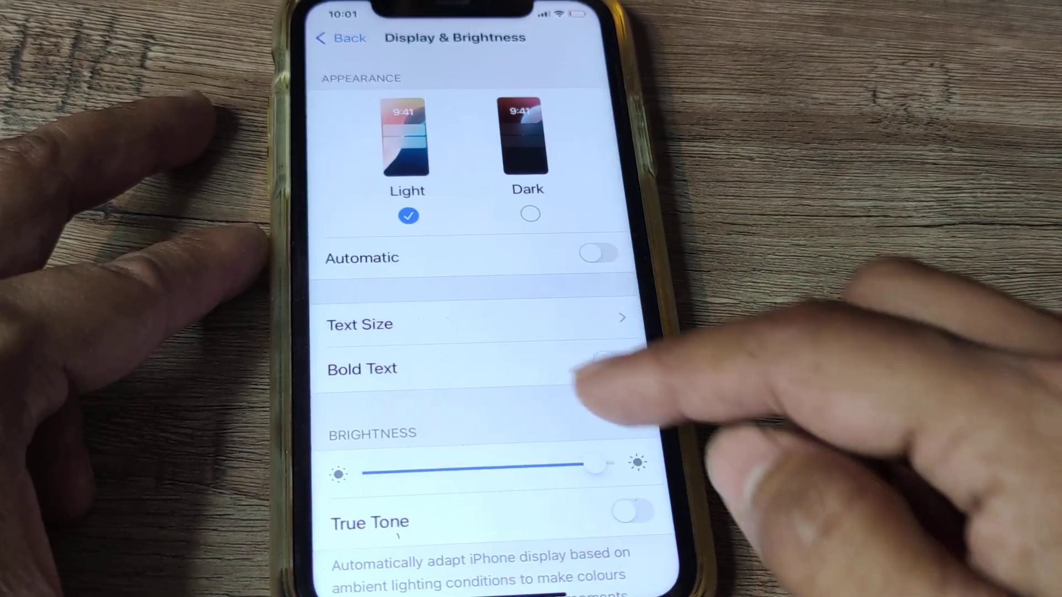
scroll(up, 3)
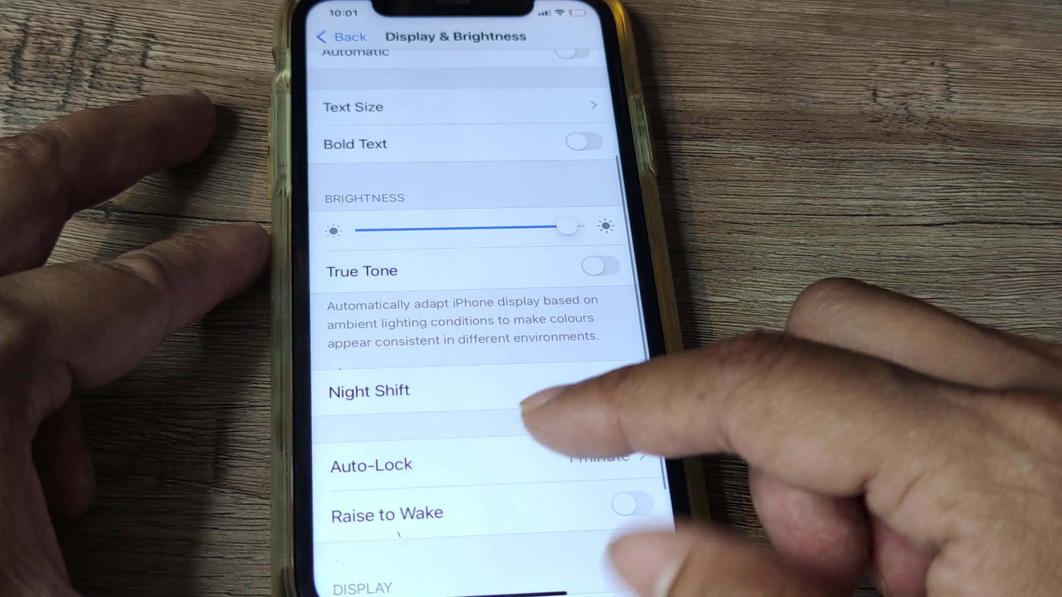
click(371, 465)
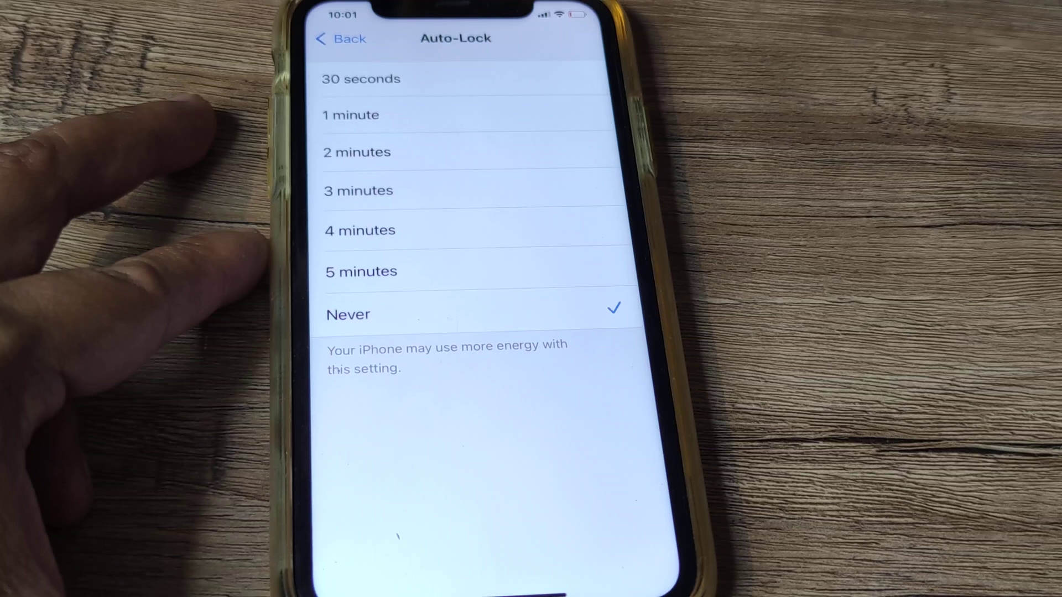
Step: Return to Display & Brightness and confirm Auto-Lock reads Never
click(340, 38)
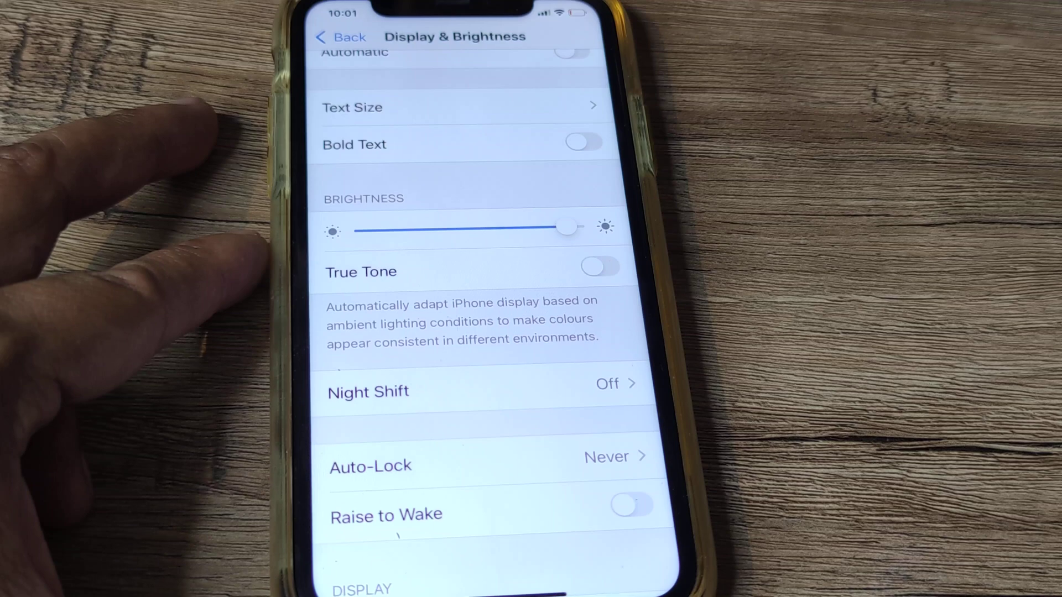
scroll(up, 3)
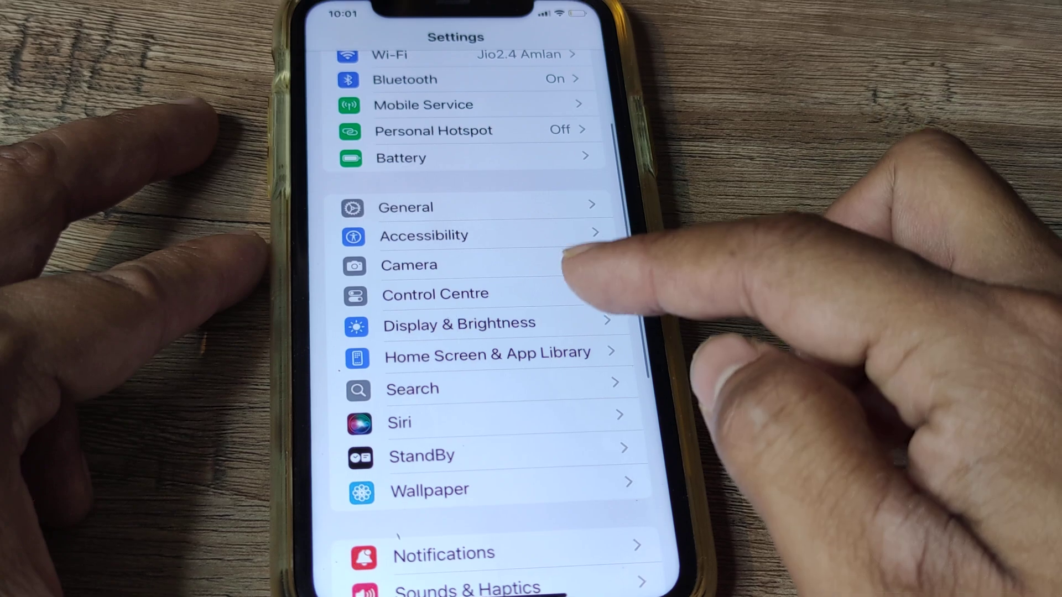
Step: Open Battery settings to confirm Low Power Mode is on, then return to Settings
click(458, 323)
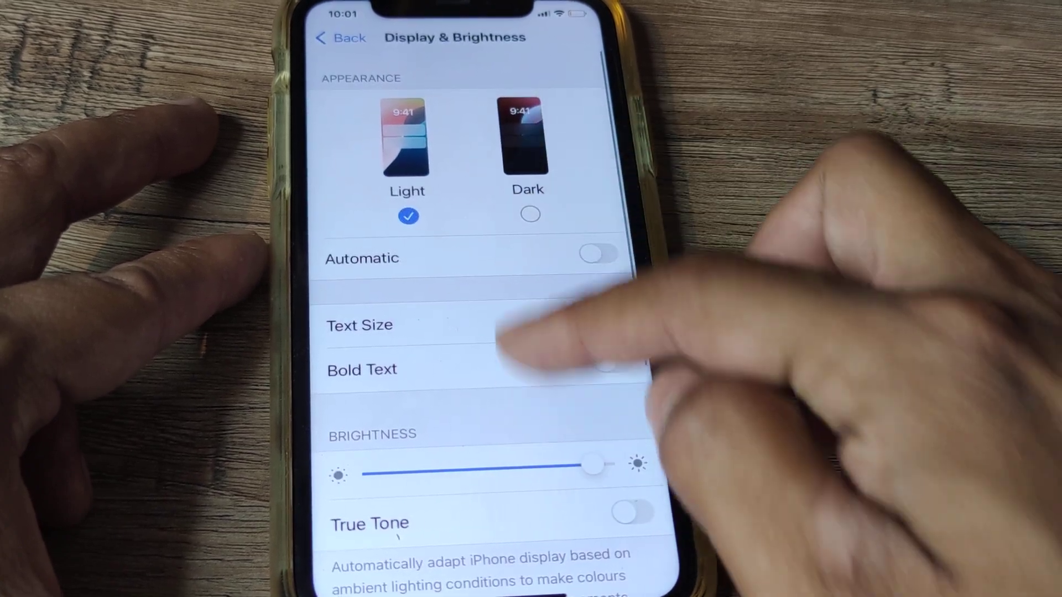
scroll(down, 3)
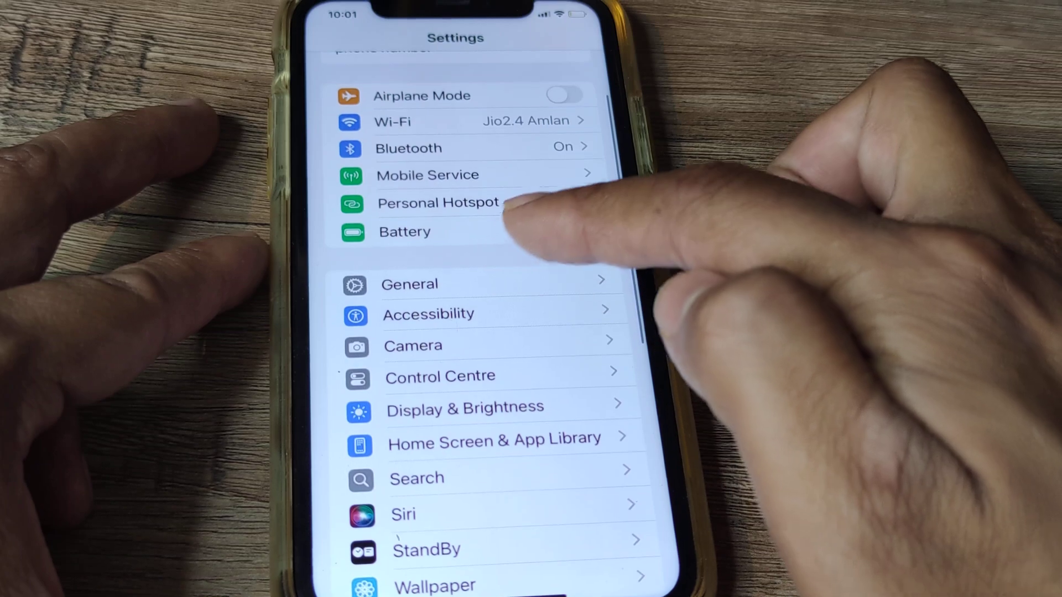
click(405, 232)
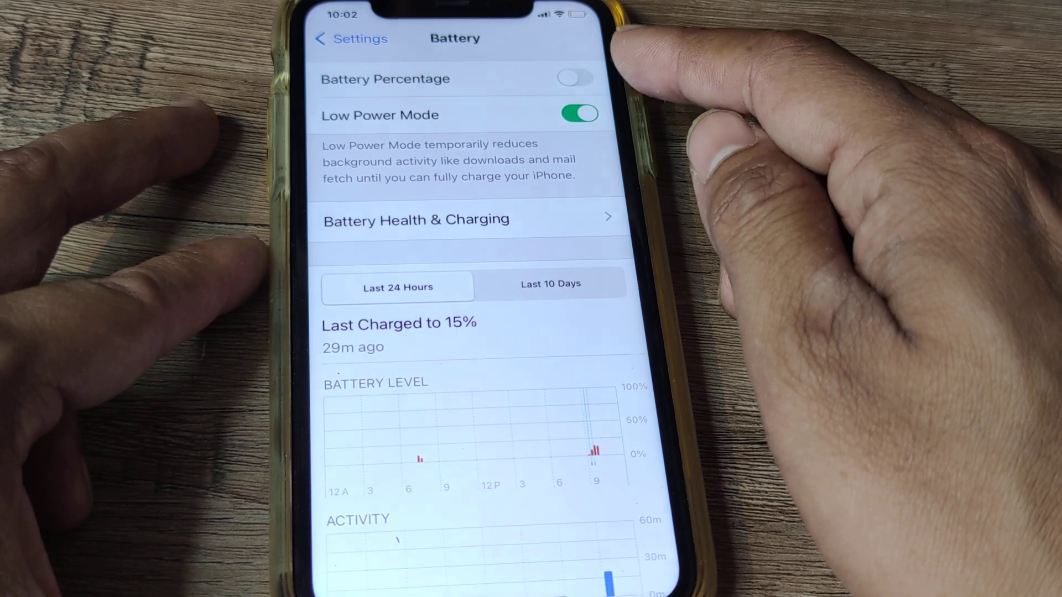
click(579, 114)
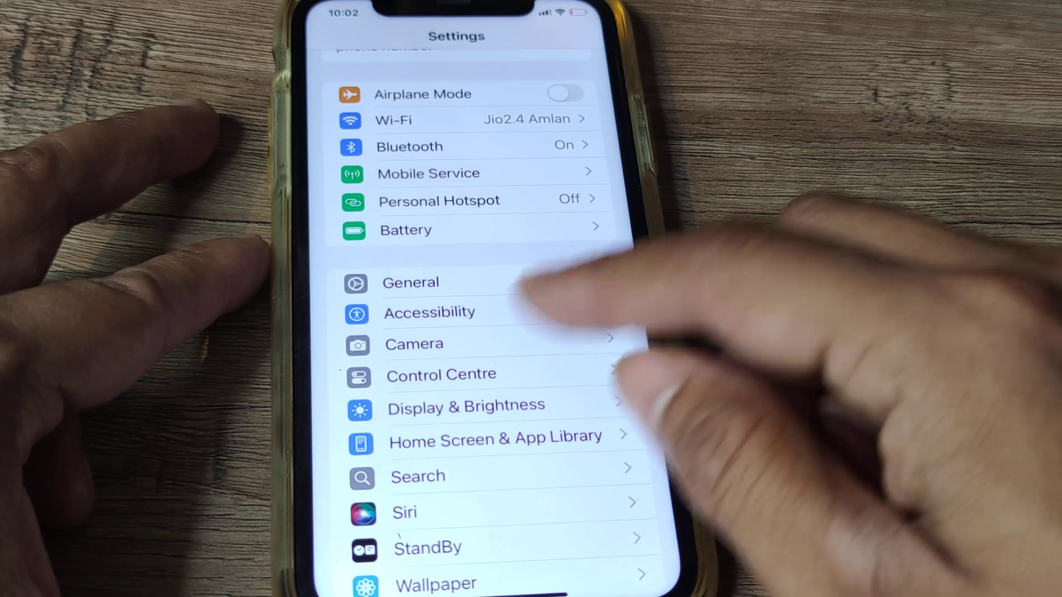
click(465, 405)
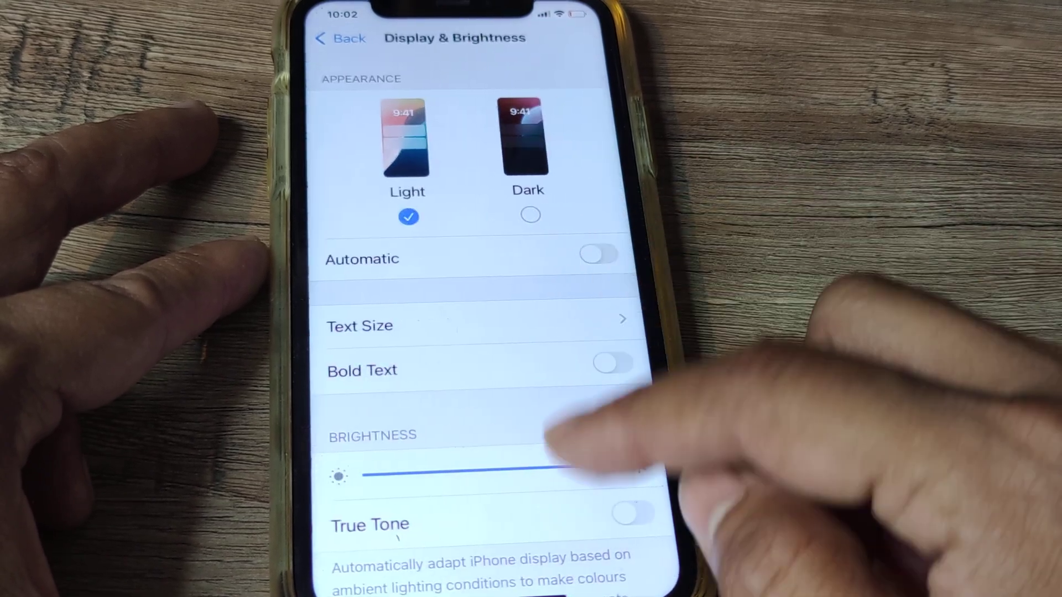
scroll(up, 3)
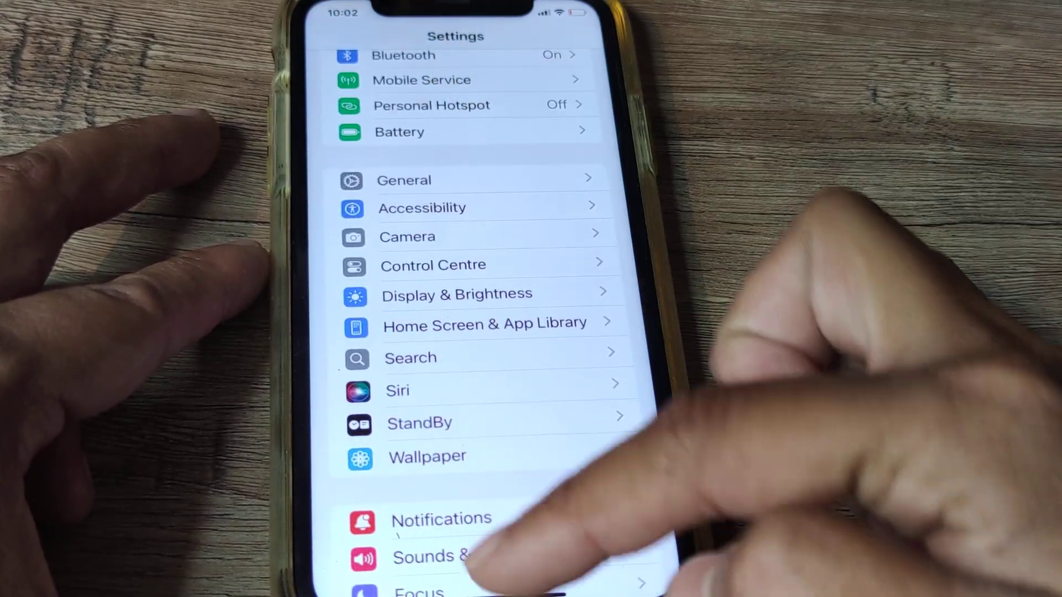
Step: Recheck Low Power Mode in Battery, then open Display & Brightness, where Auto-Lock is still Never
scroll(down, 3)
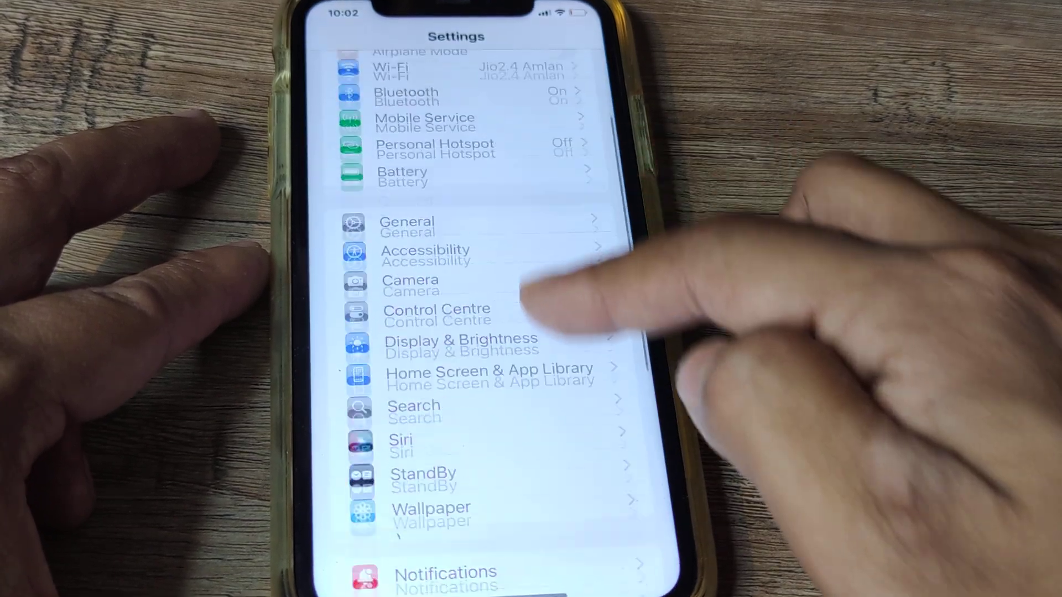
click(461, 344)
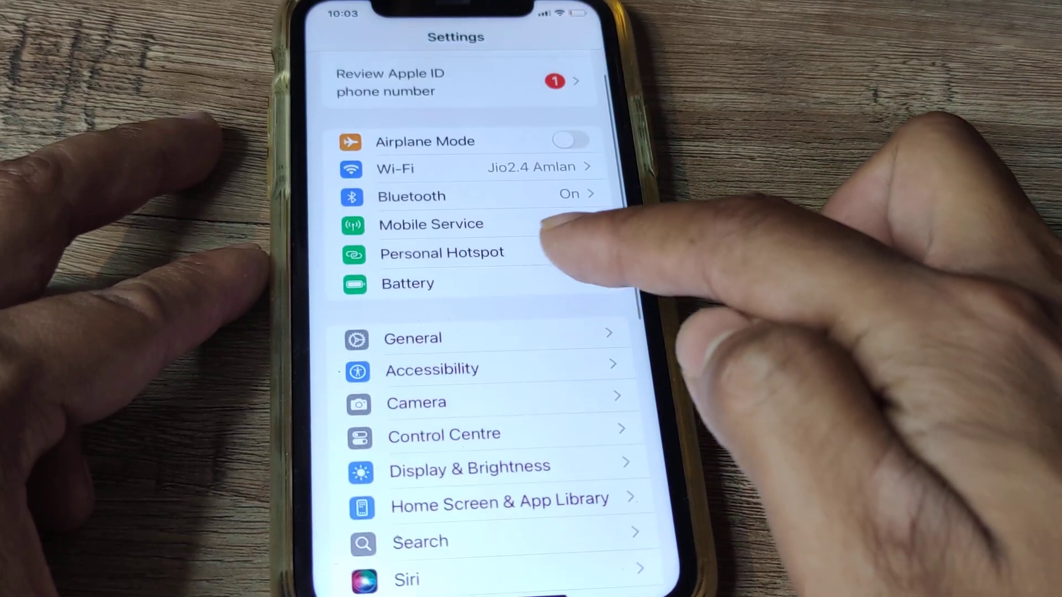
click(407, 283)
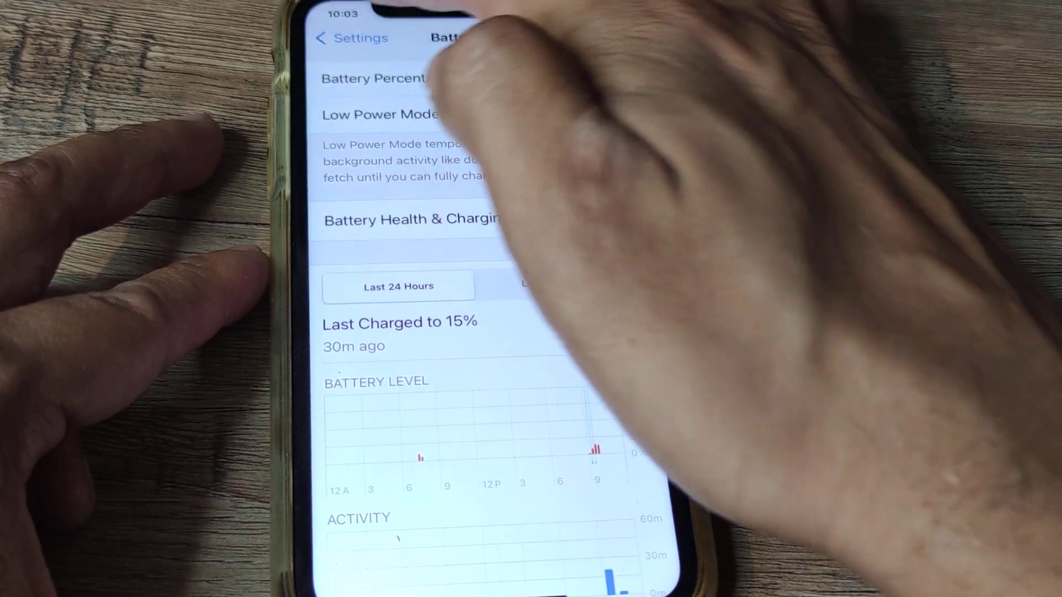
click(320, 38)
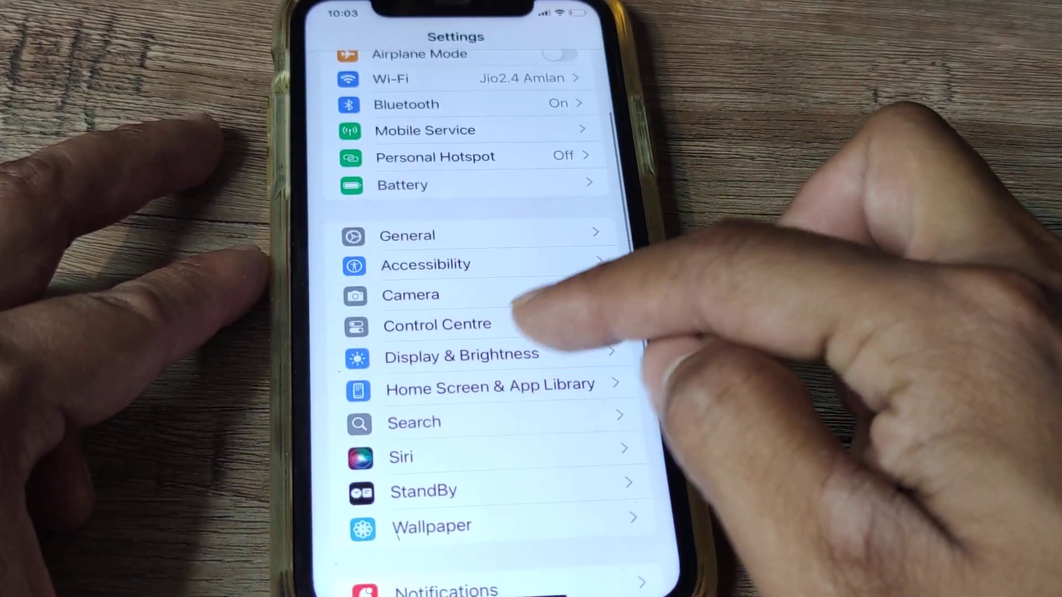
click(461, 354)
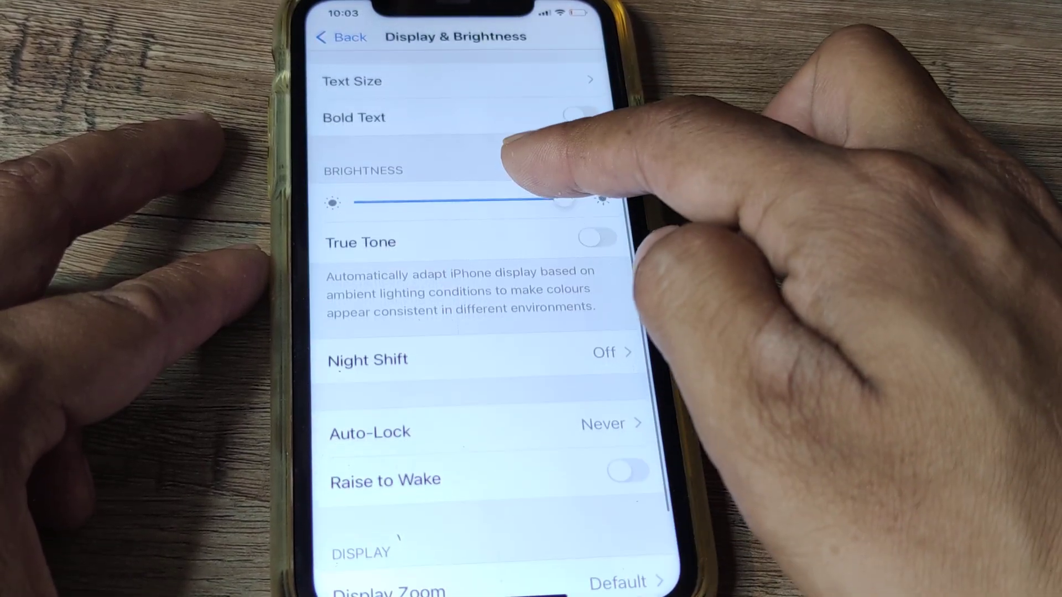